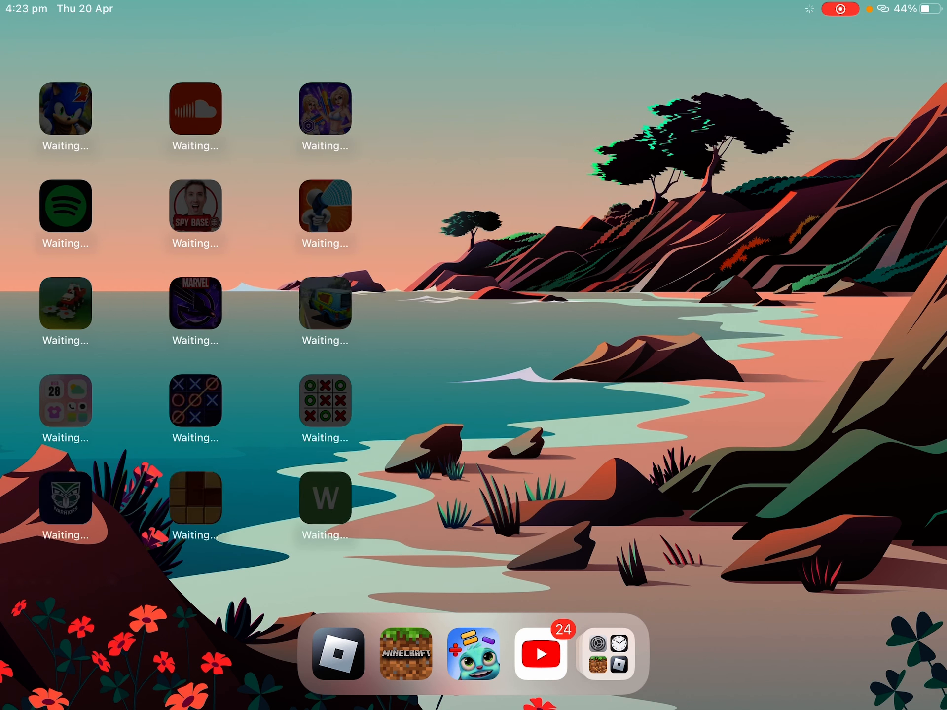
# Step: Scroll back to the Wallpaper page showing the current lock and beach home screen previews
pyautogui.hscroll(-3)
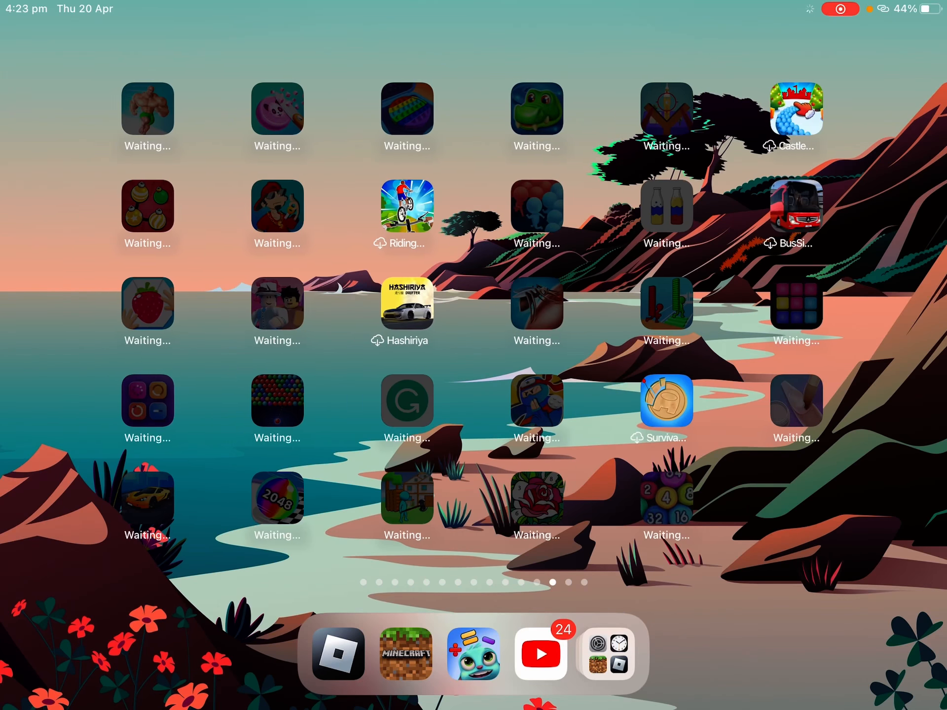
pyautogui.hscroll(-3)
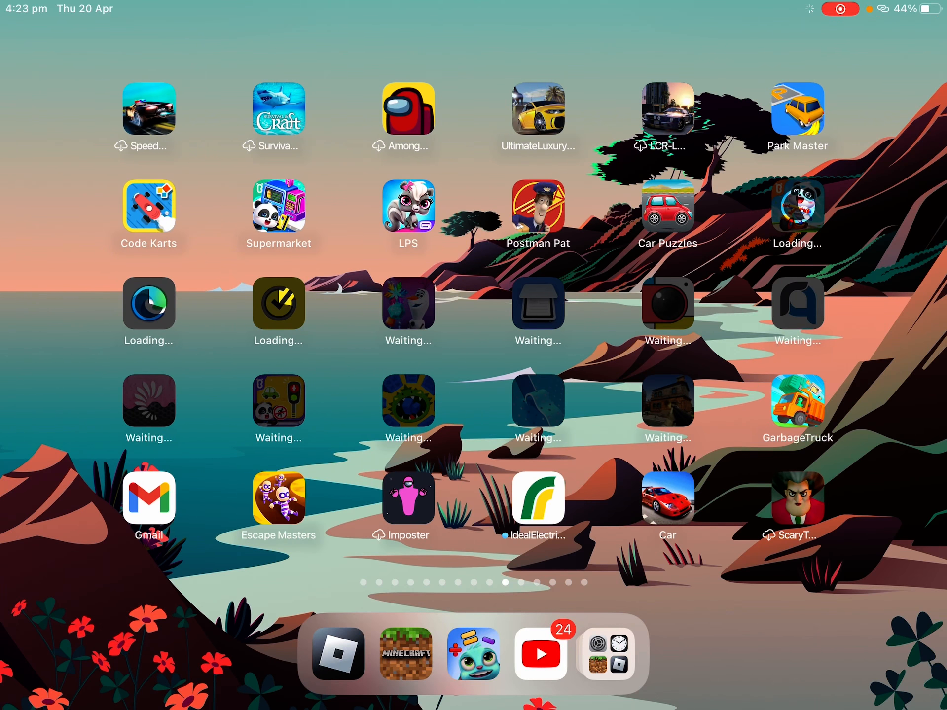
pyautogui.hscroll(-3)
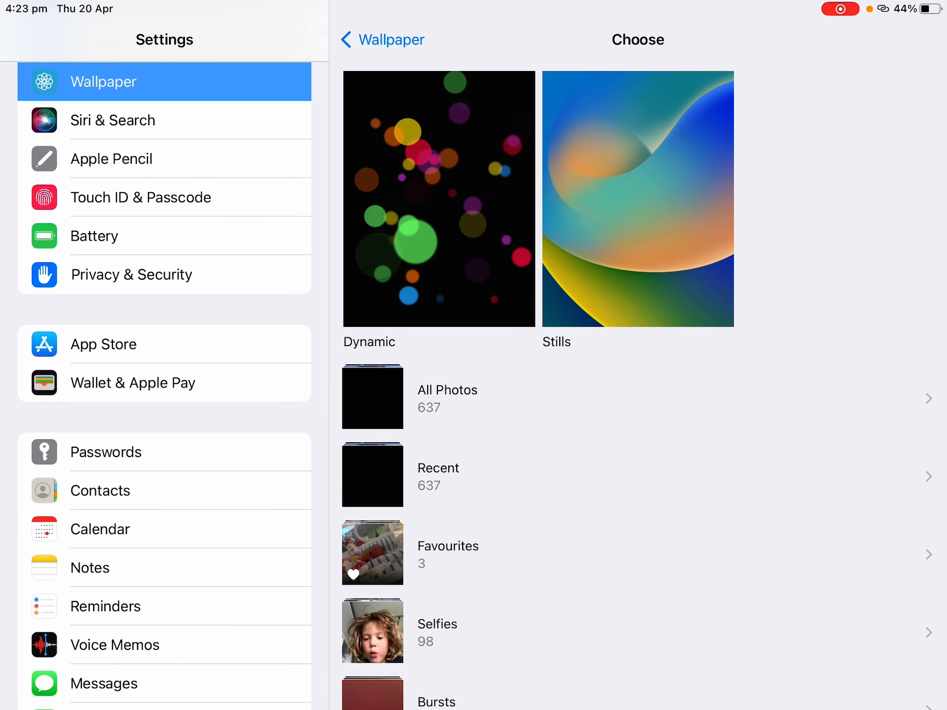
pyautogui.scroll(-3)
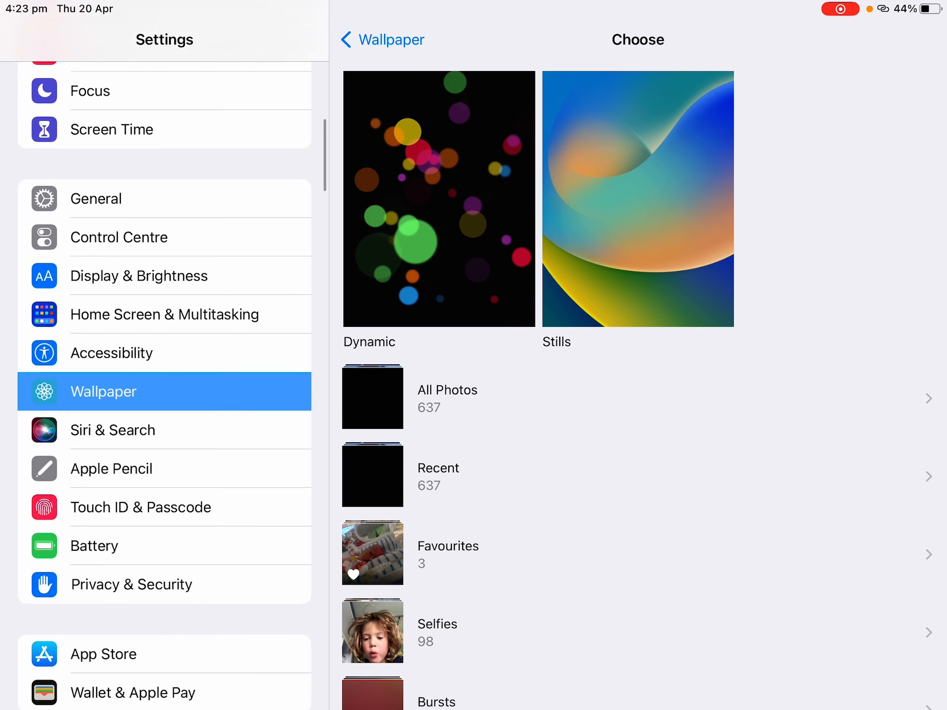
pyautogui.scroll(-3)
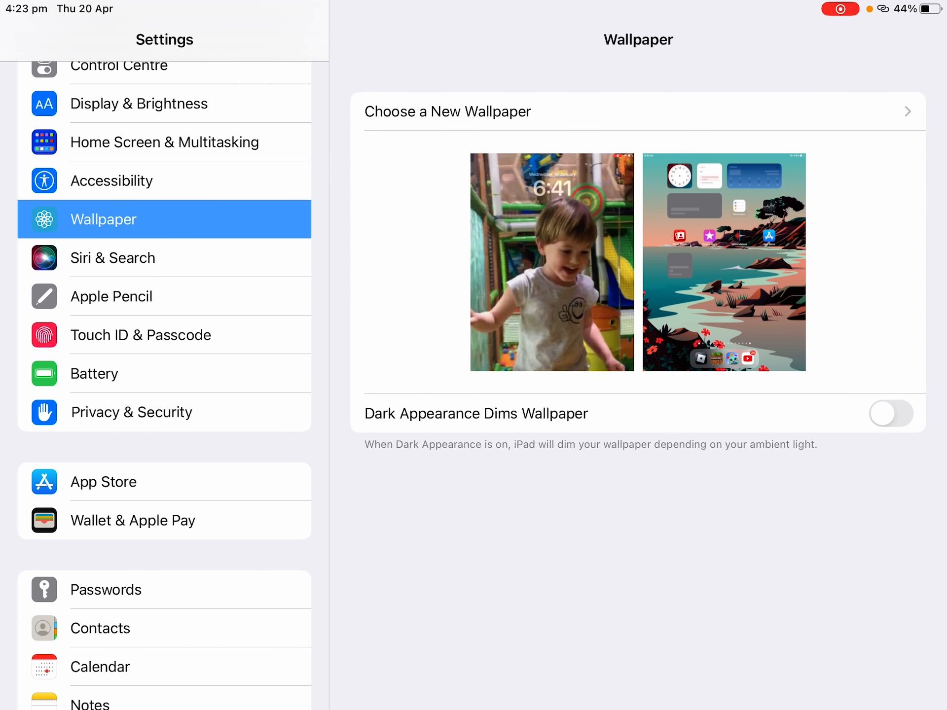
# Step: Pick the blue-orange iOS 16 still from Stills and bring up the Set options
pyautogui.click(637, 111)
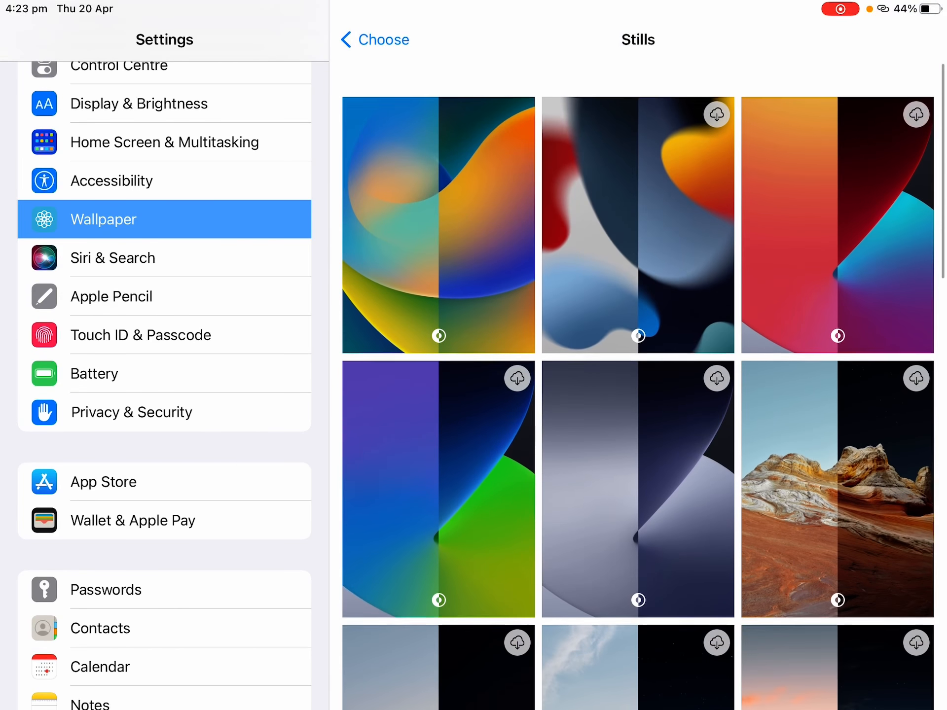
pyautogui.click(438, 223)
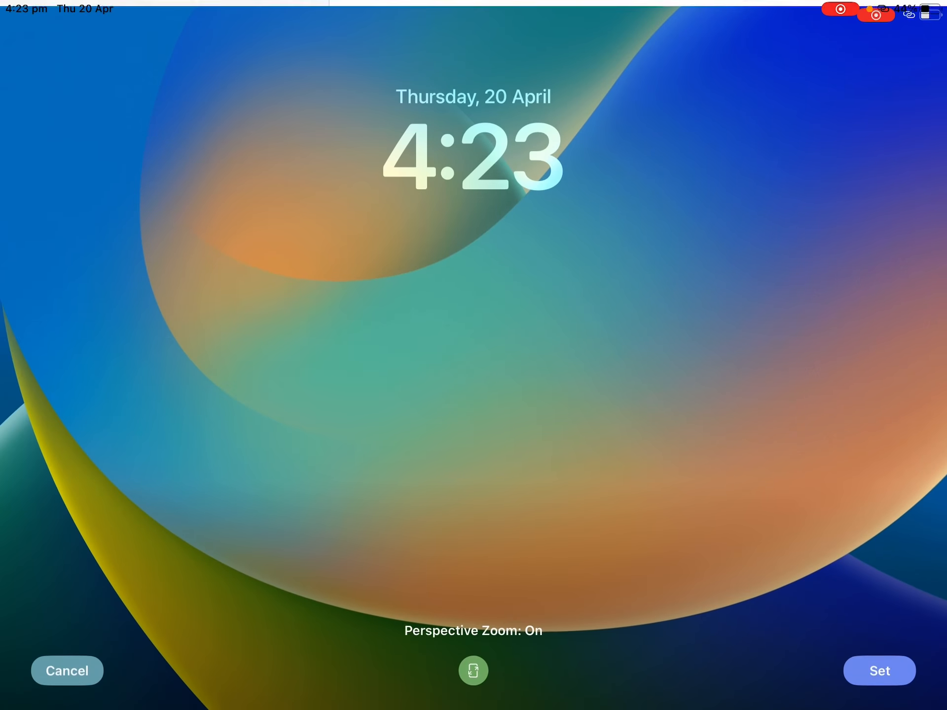
pyautogui.click(877, 670)
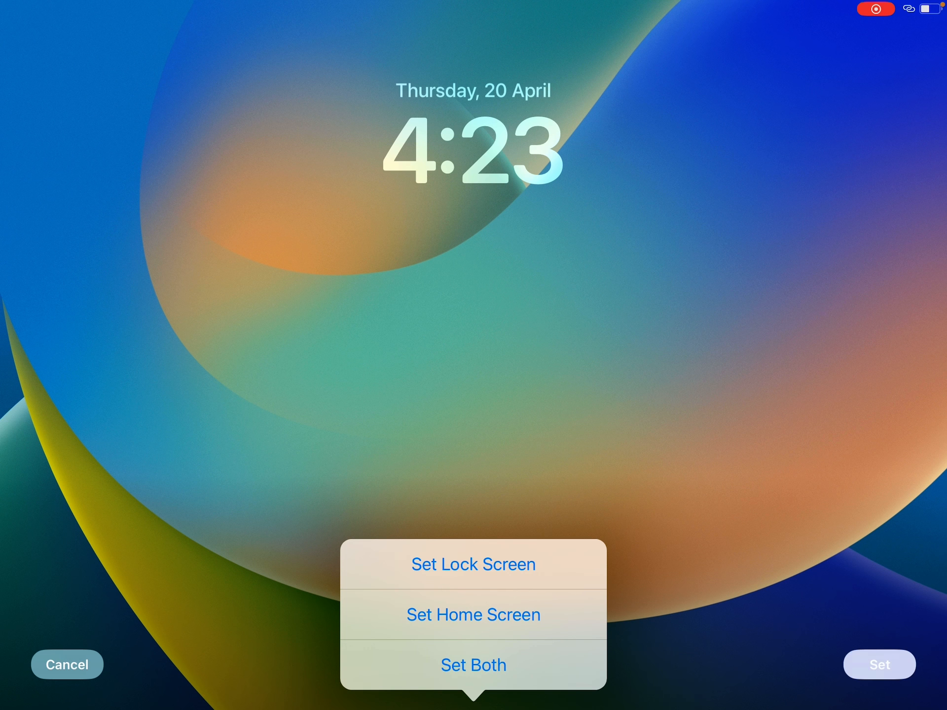